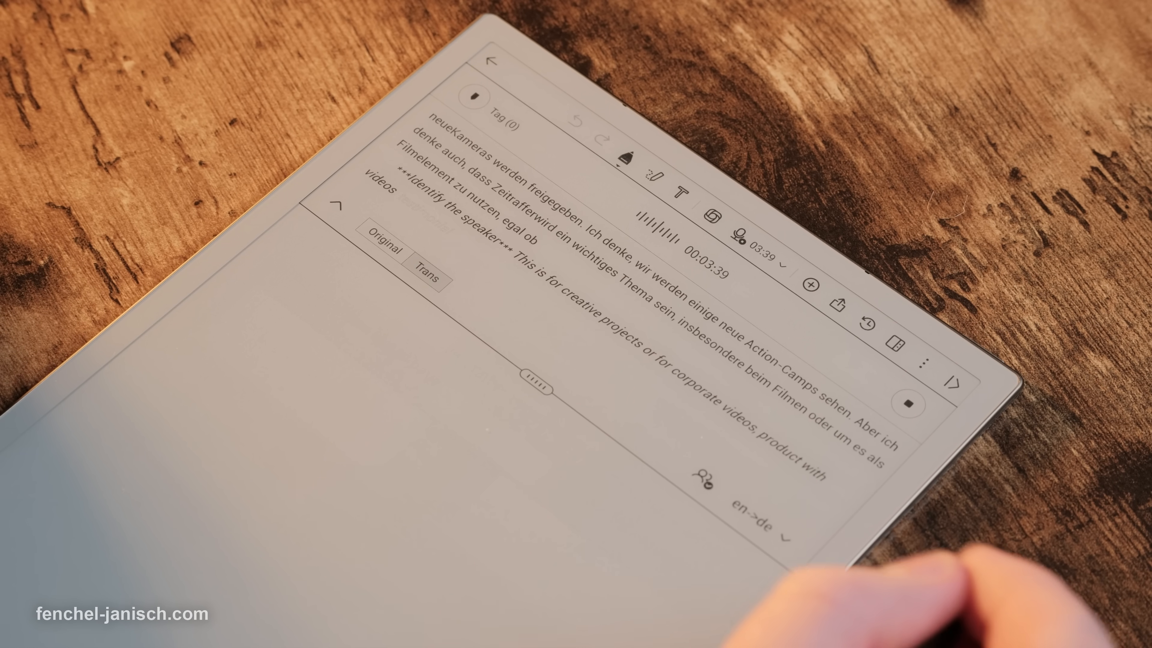
- Keep the live English recording transcribing with en->de German translation shown on the page
left_click(490, 63)
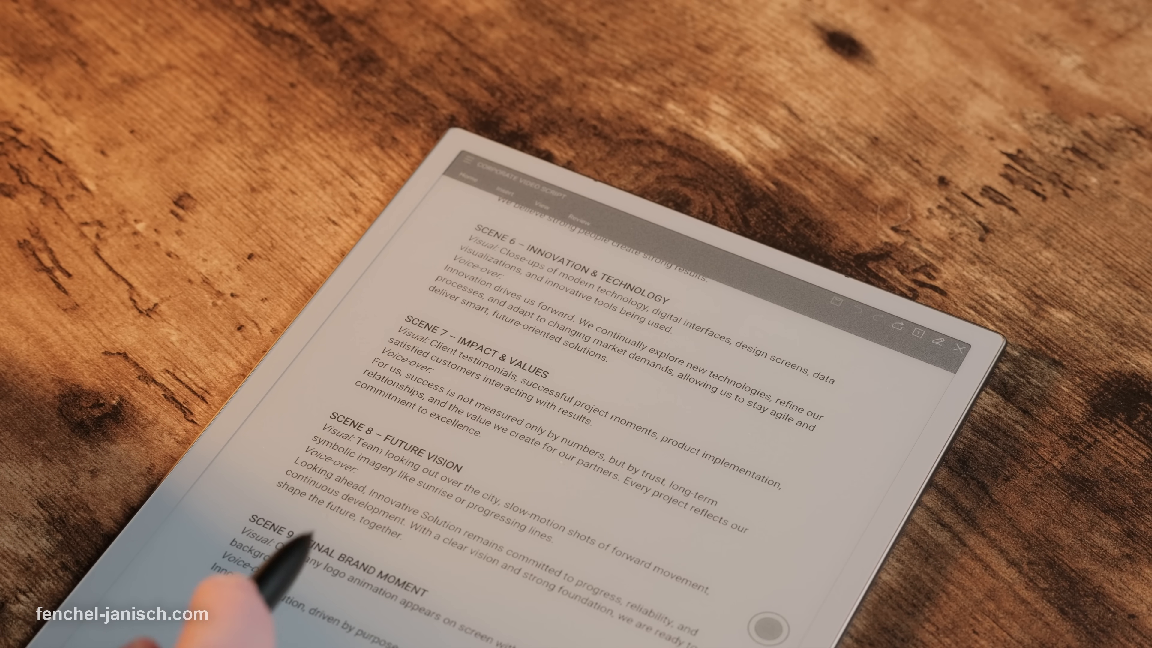
- Scroll the Corporate Video Script down to read Scenes 6 through 9
scroll("up", 3)
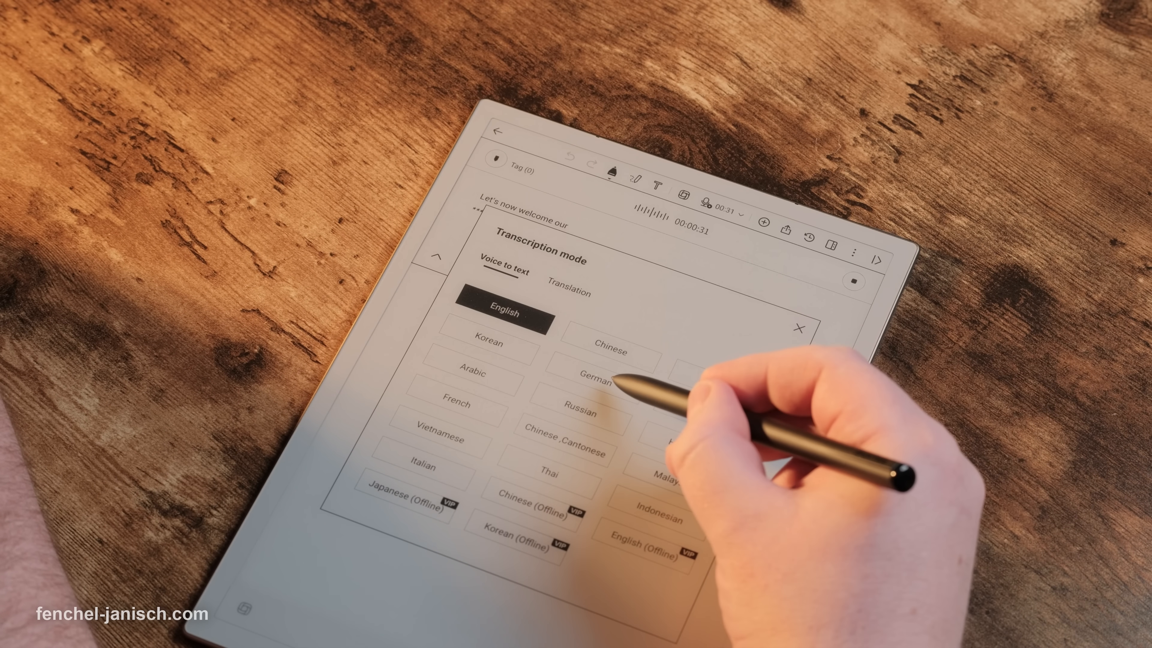
- Choose a voice-to-text language in the Transcription mode dialog
left_click(590, 381)
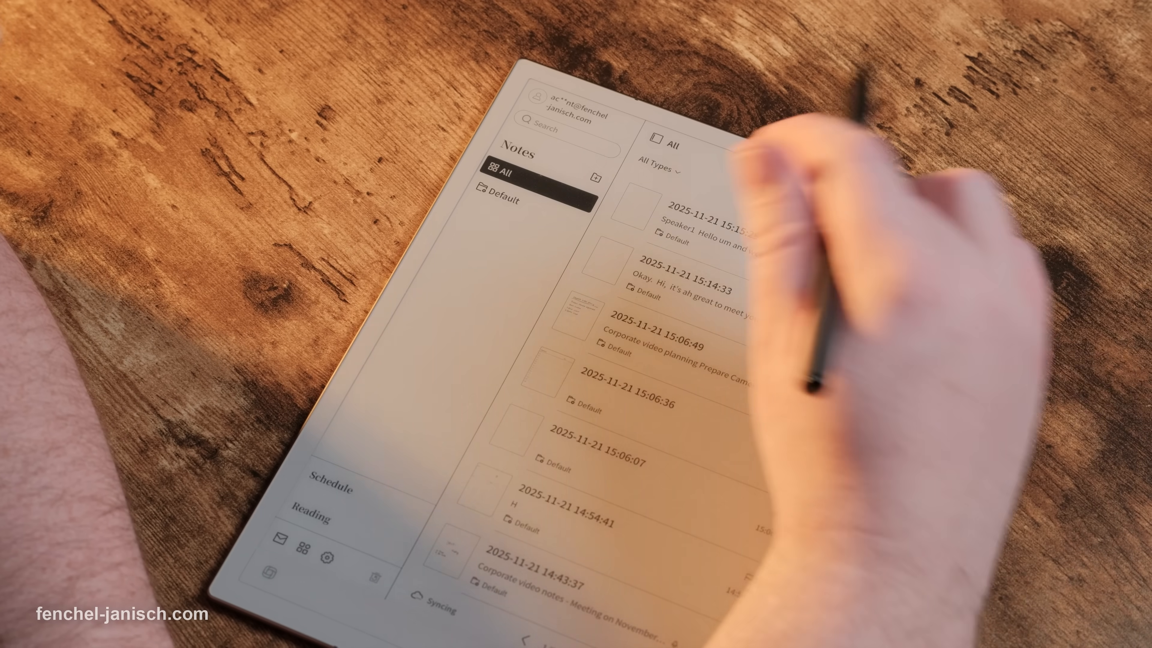
- Open the newest 2025-11-21 note showing the Speaker1/Speaker2 meeting transcript
left_click(668, 217)
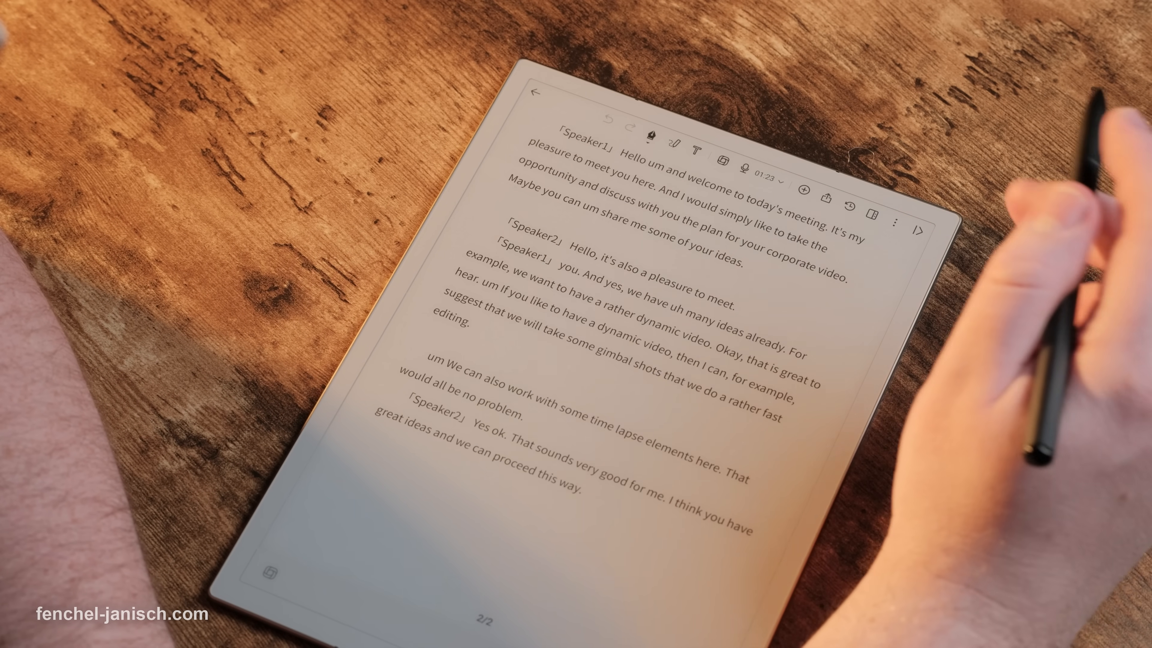